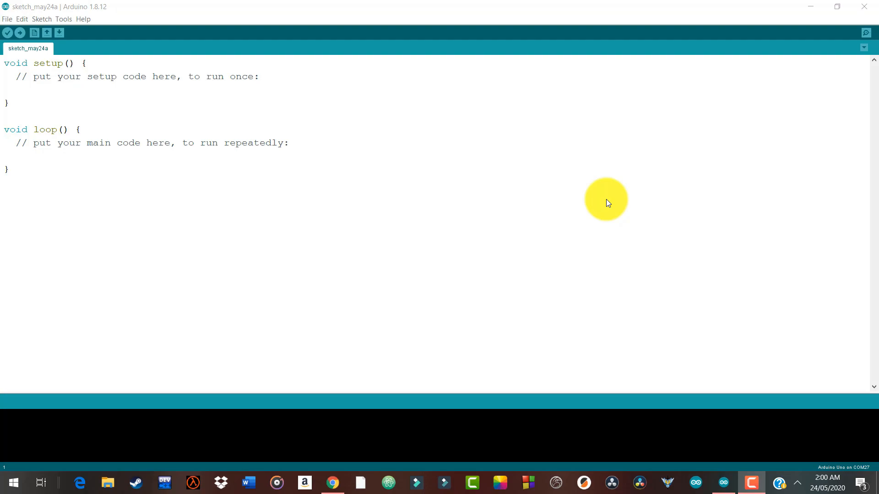
# Save the default blank sketch under the file name my_First_project.
pyautogui.click(7, 168)
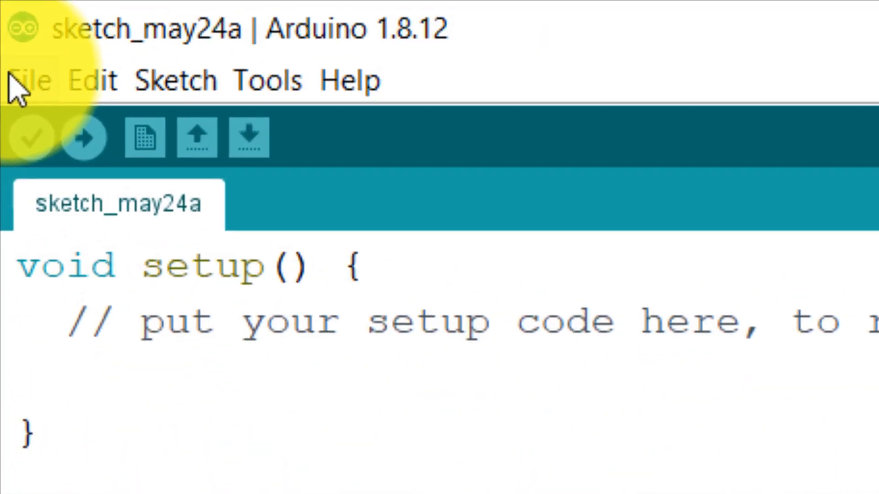
pyautogui.click(29, 80)
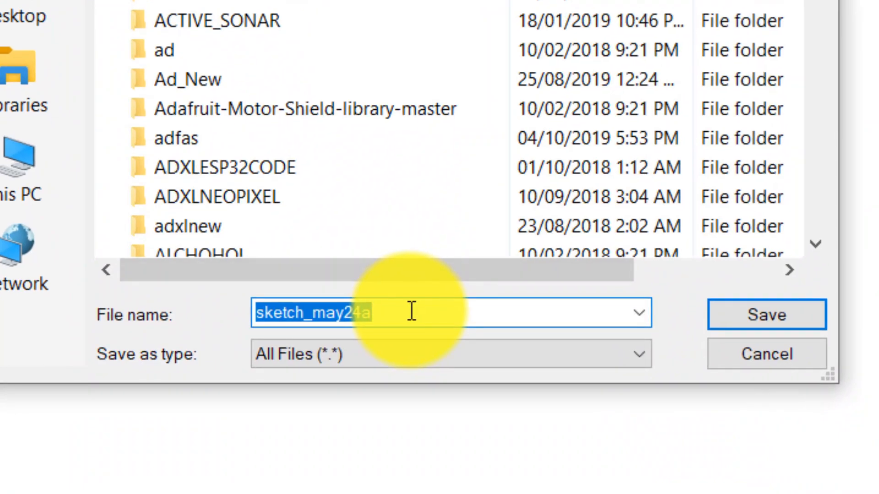
pyautogui.write('my_First_project')
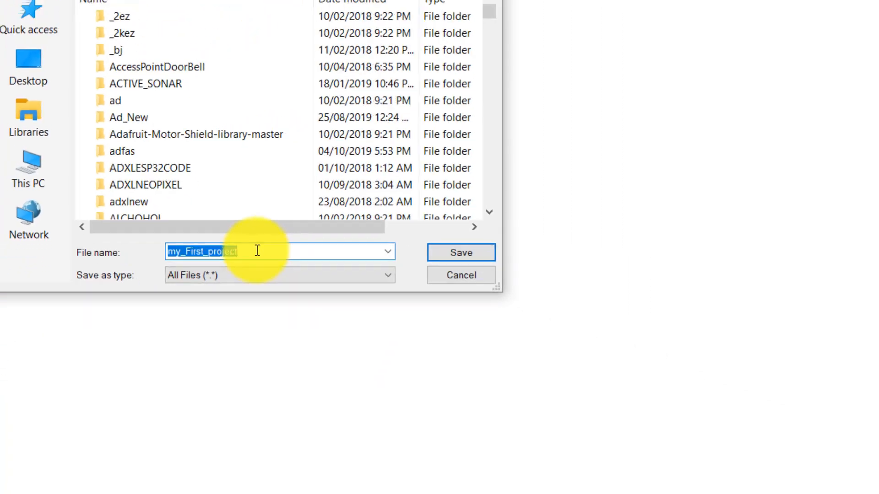
pyautogui.click(460, 253)
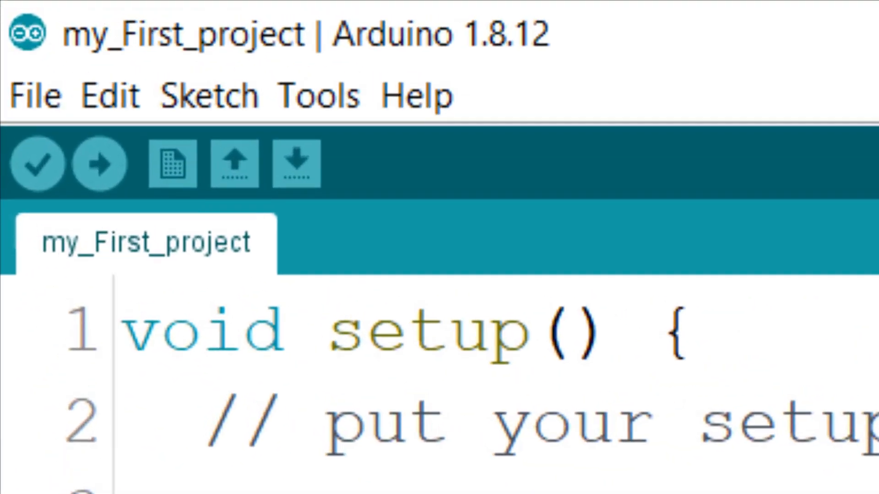
pyautogui.moveTo(39, 165)
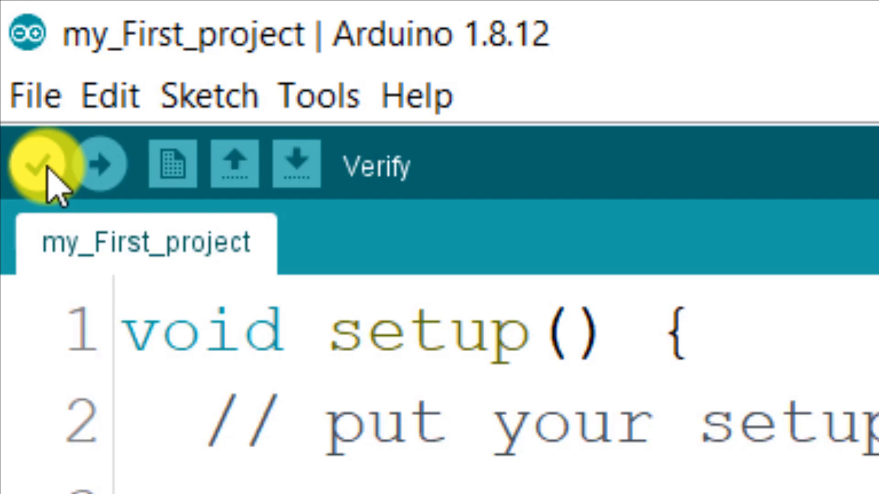
pyautogui.moveTo(97, 166)
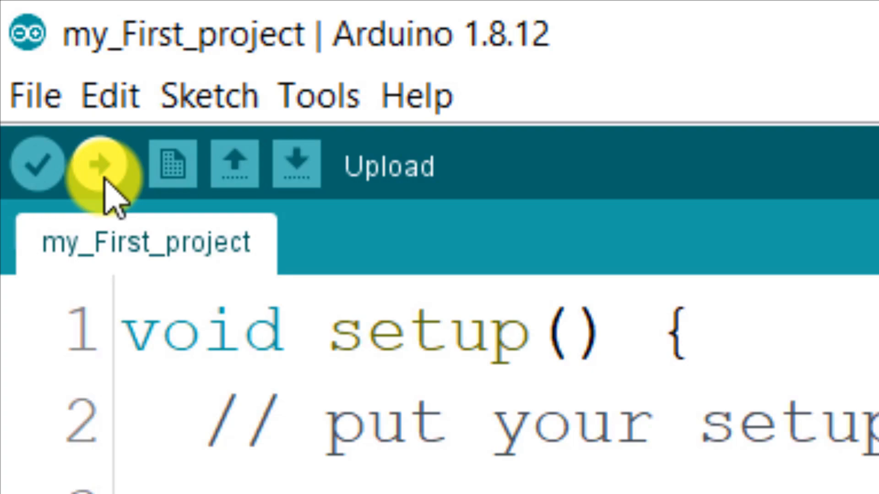
pyautogui.moveTo(35, 94)
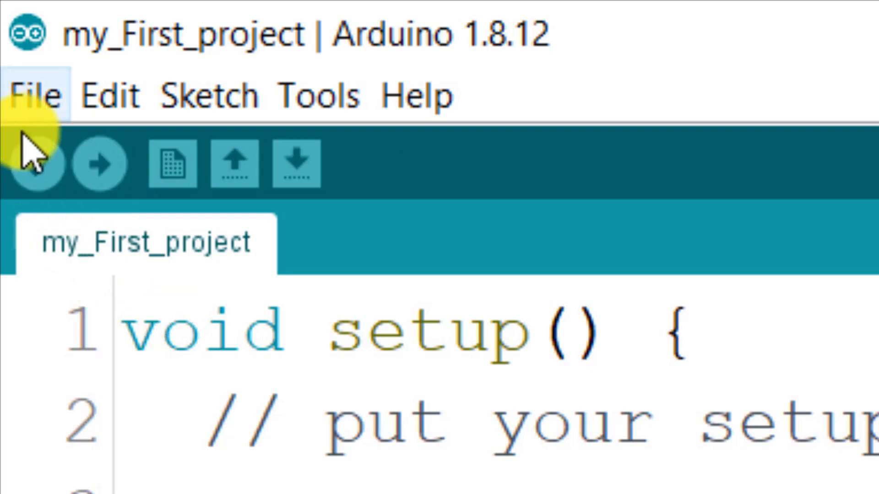
pyautogui.moveTo(31, 168)
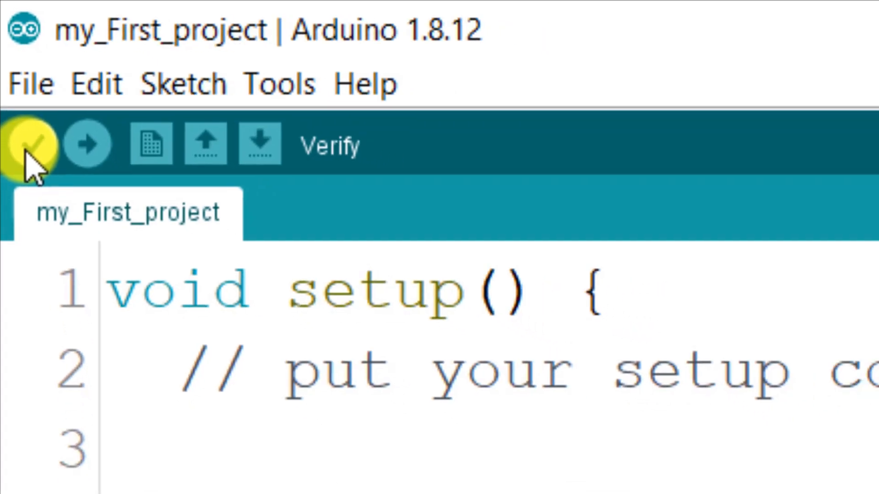
# Verify the unchanged my_First_project sketch, compiling its default setup and loop.
pyautogui.click(30, 143)
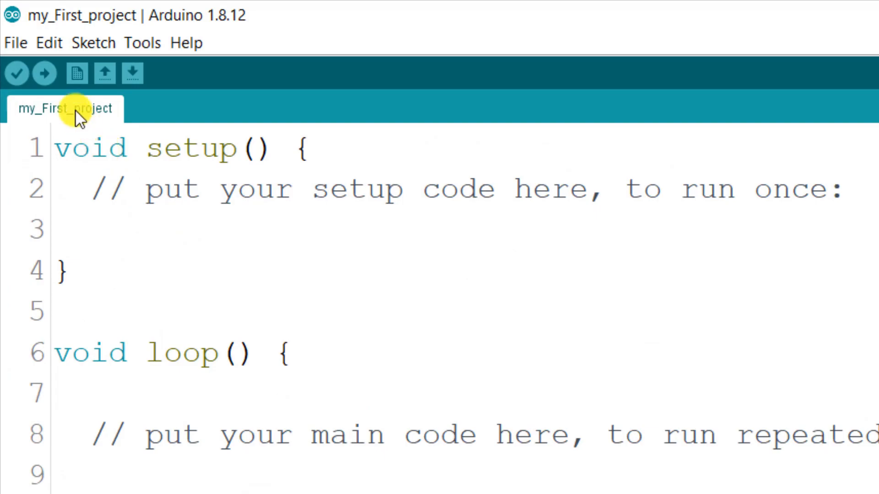
# Open the built-in 01.Basics Blink example in a separate window.
pyautogui.click(16, 43)
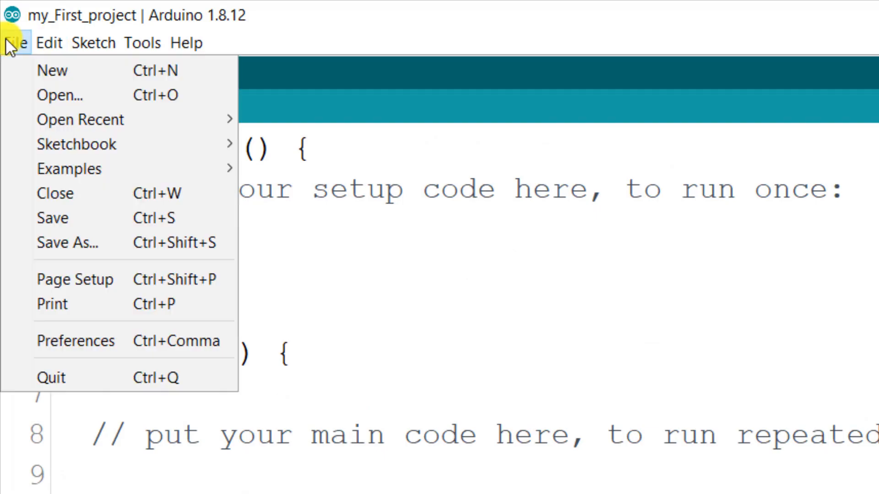
pyautogui.moveTo(69, 169)
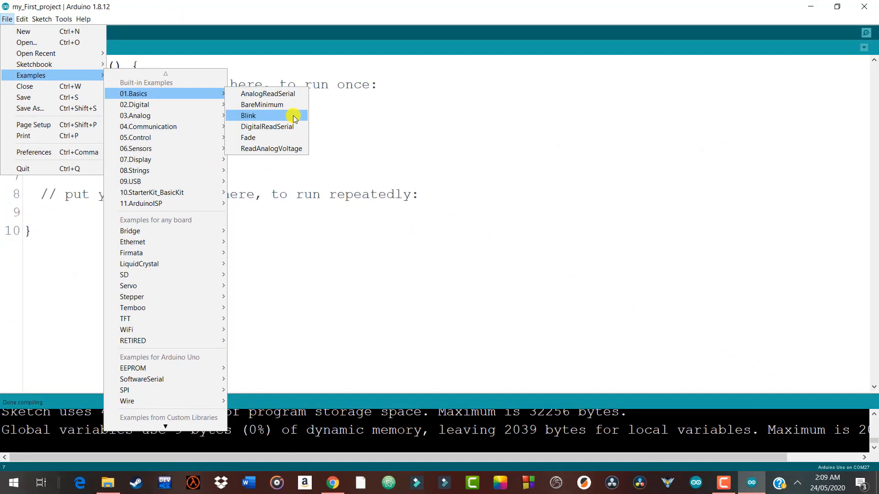
pyautogui.click(247, 115)
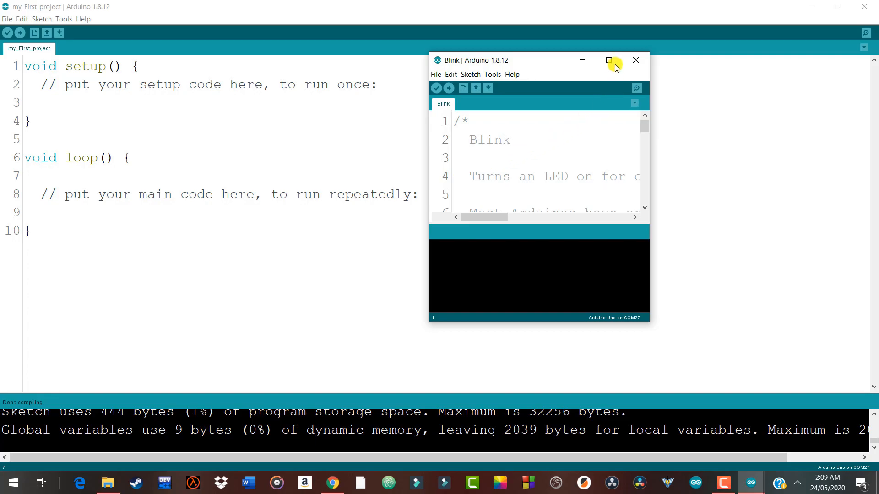
# Maximize the Blink example window so its LED loop code fills the screen.
pyautogui.click(608, 60)
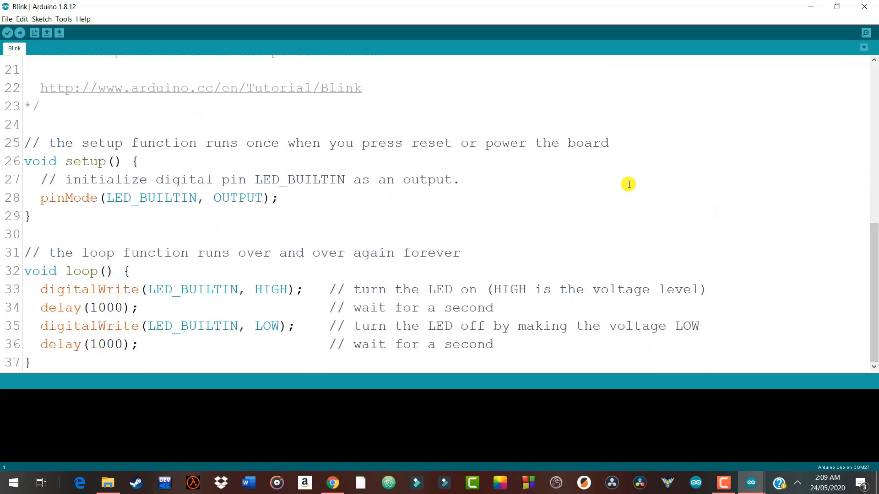
pyautogui.moveTo(542, 195)
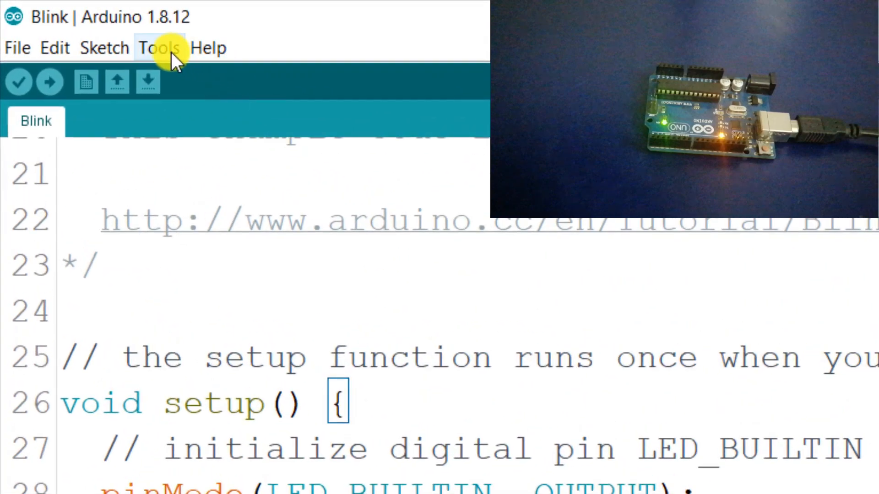
# Confirm the Arduino Uno board on port COM27, then upload the Blink sketch.
pyautogui.click(159, 47)
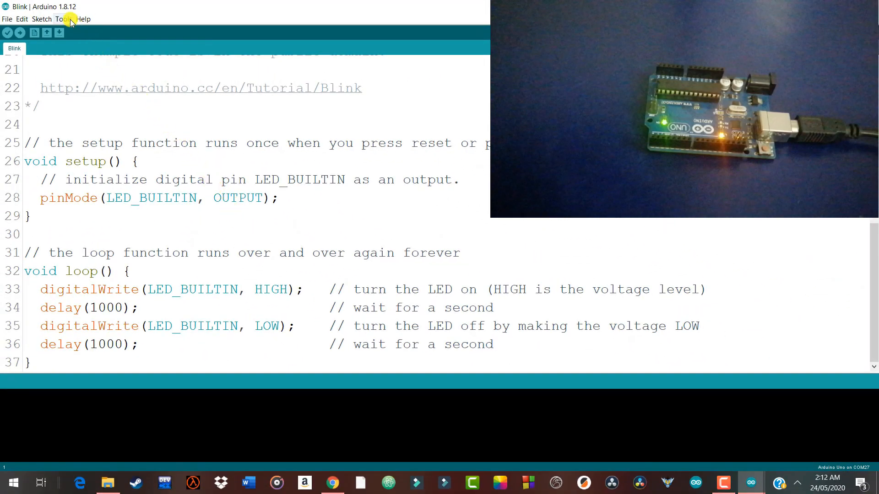
pyautogui.click(64, 18)
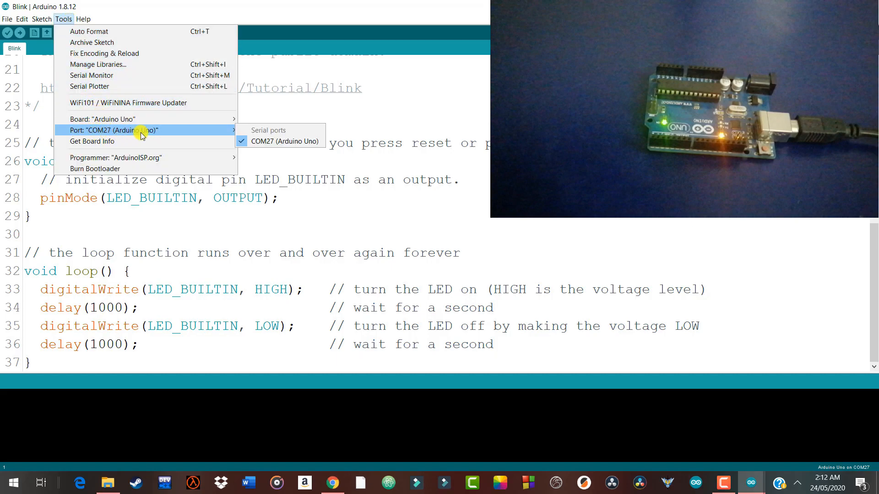
pyautogui.moveTo(279, 141)
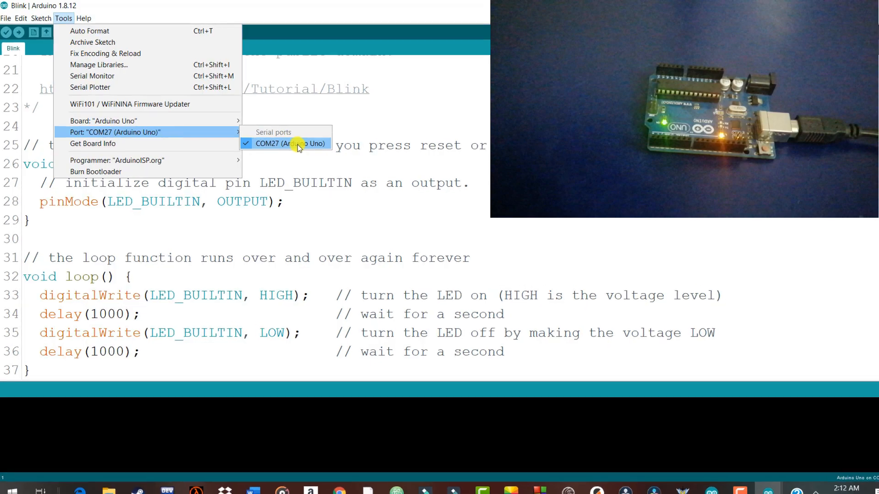
pyautogui.click(104, 120)
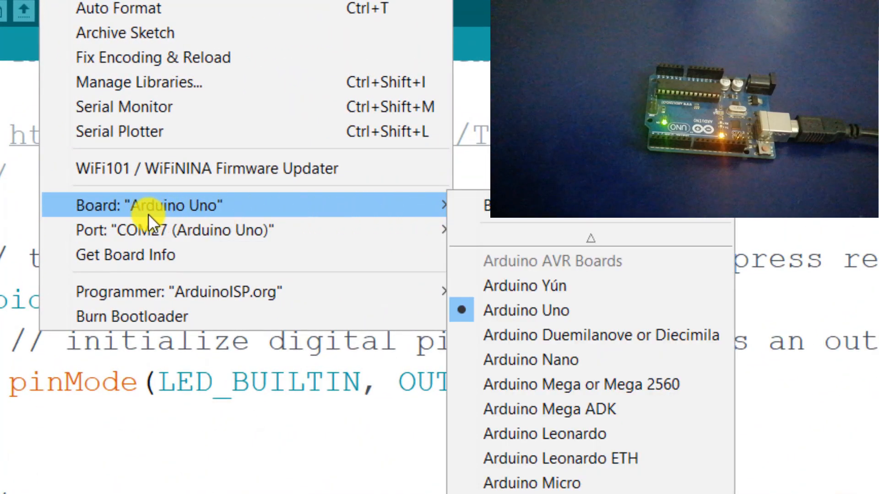
pyautogui.moveTo(524, 310)
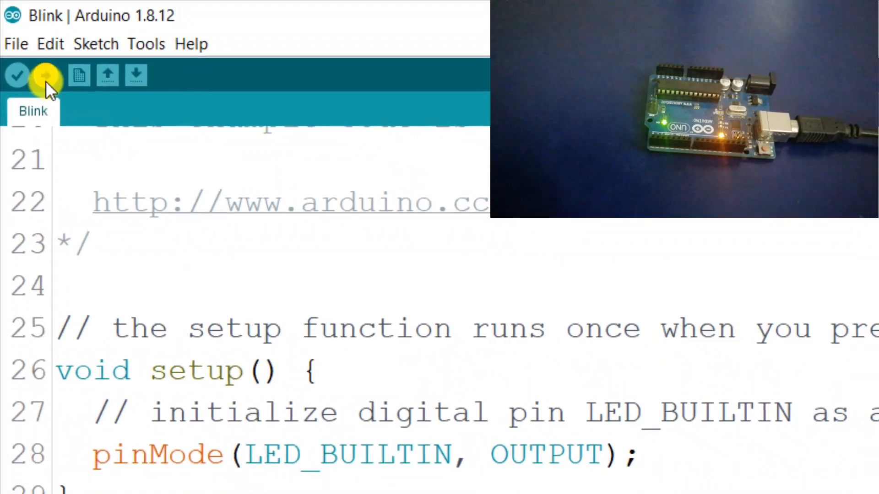
pyautogui.click(45, 75)
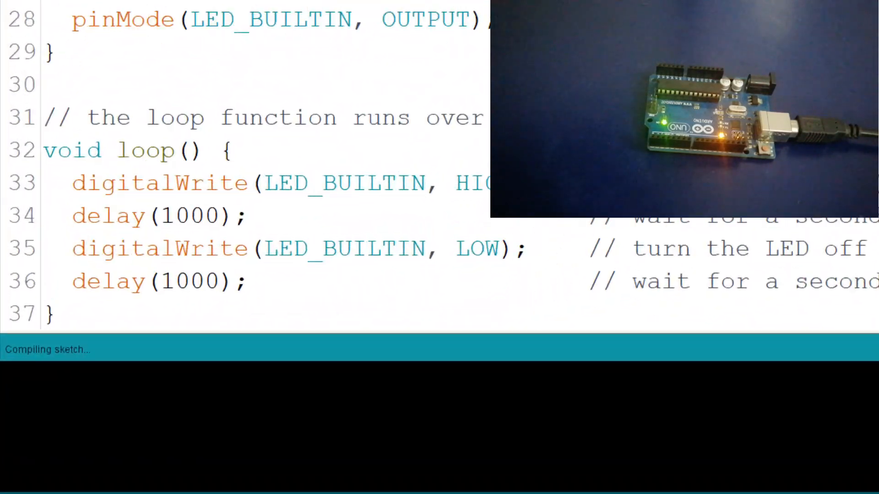